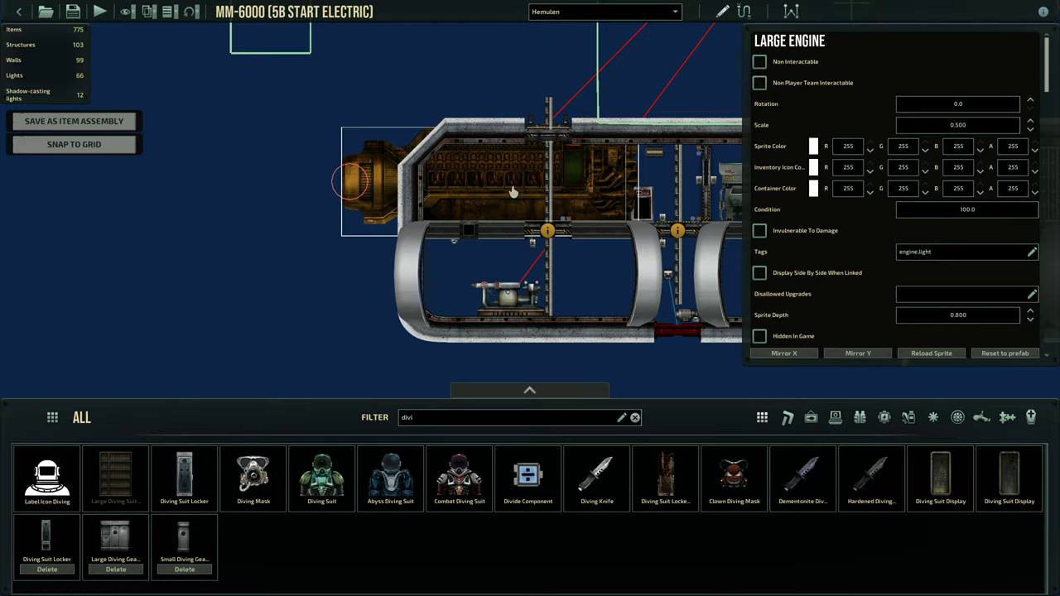
{"action": "mouse_move", "coordinate": [567, 206]}
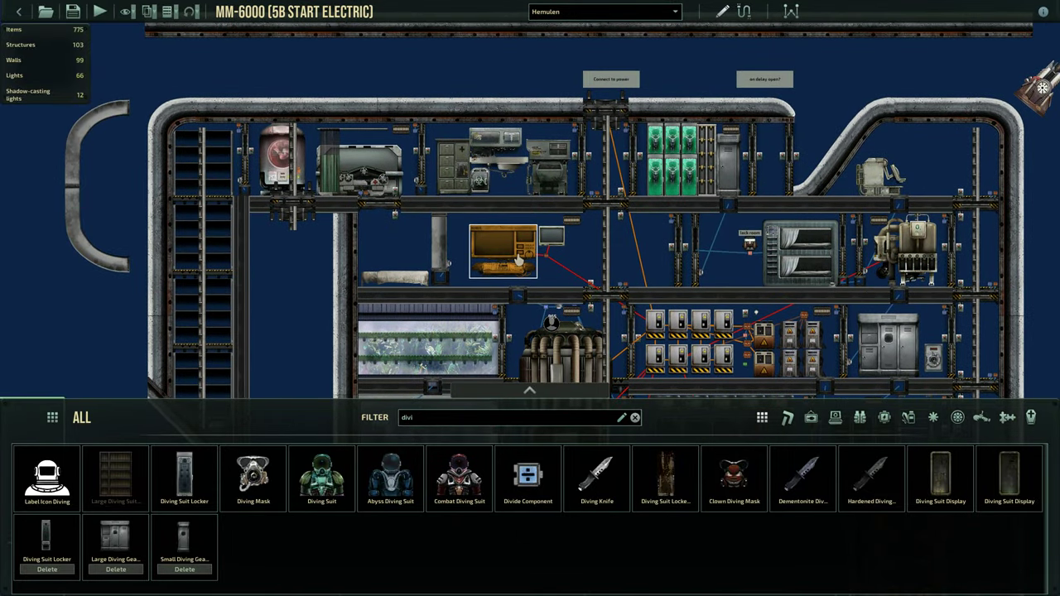
- Zoom out from the Large Engine to see the full MM-6000 submarine layout
{"action": "scroll", "scroll_direction": "down", "scroll_amount": 3}
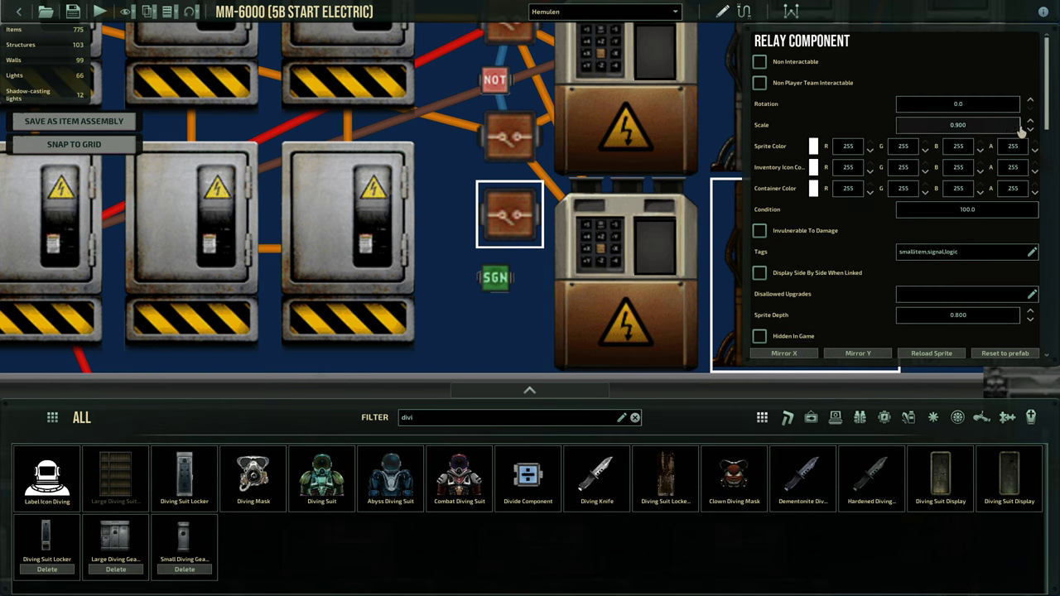
- Zoom toward the battery bank to view its wiring to the relays and supercapacitors
{"action": "scroll", "scroll_direction": "down", "scroll_amount": 3}
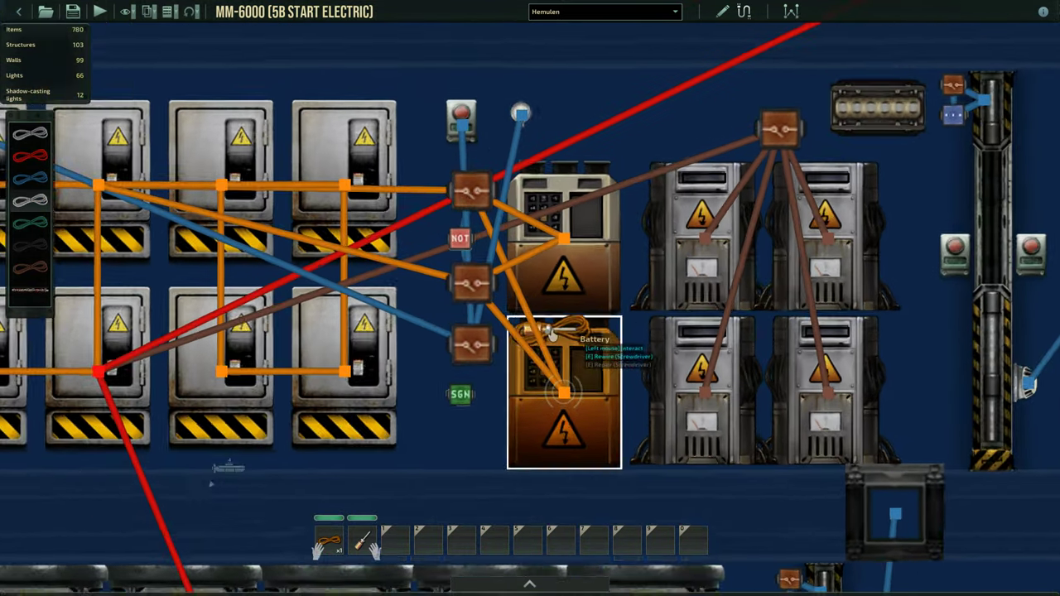
{"action": "left_click", "coordinate": [563, 390]}
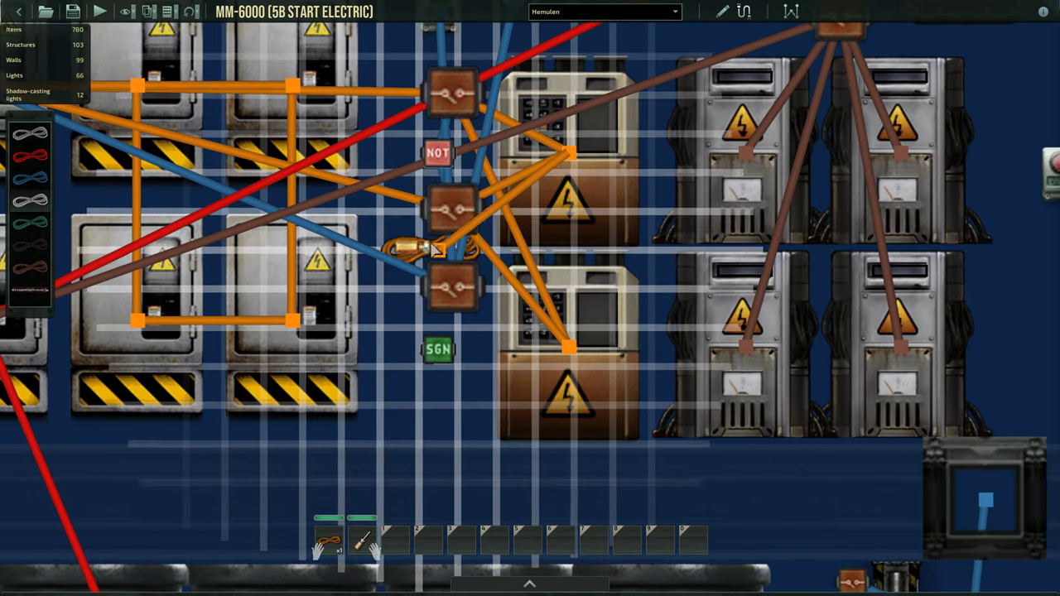
{"action": "left_click", "coordinate": [454, 249]}
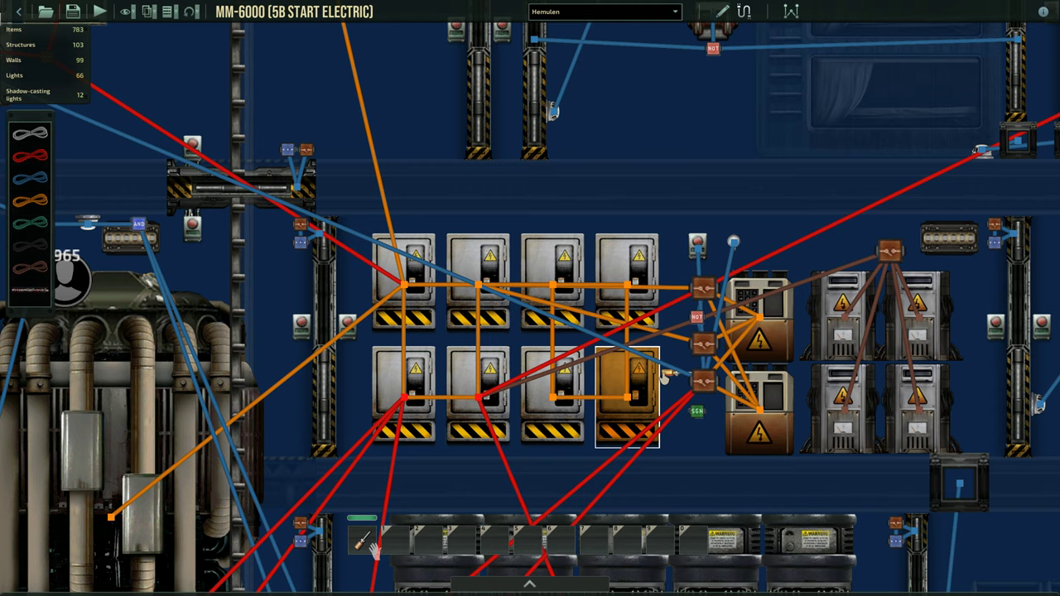
{"action": "mouse_move", "coordinate": [742, 10]}
{"action": "type", "text": "divi"}
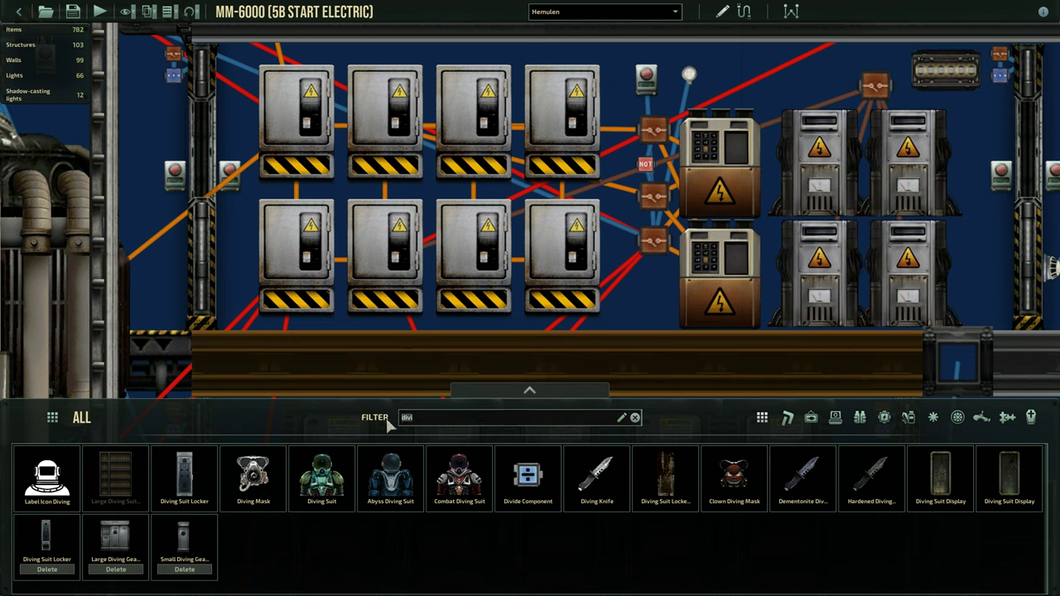
- Filter the entity list with 'sign' to locate the SGN signal check component
{"action": "type", "text": "sign"}
{"action": "type", "text": "1"}
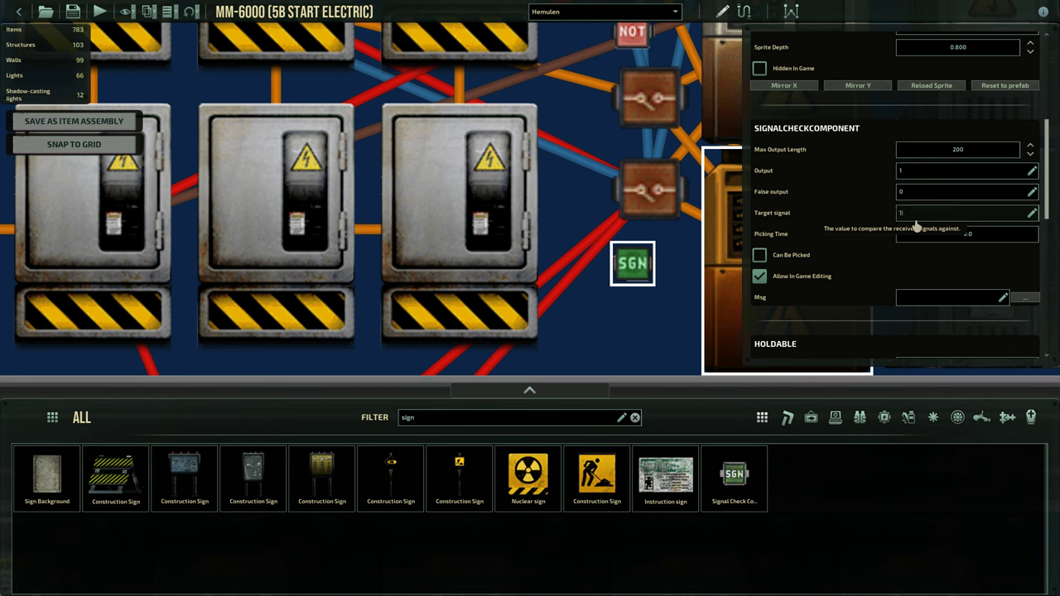
{"action": "mouse_move", "coordinate": [911, 198]}
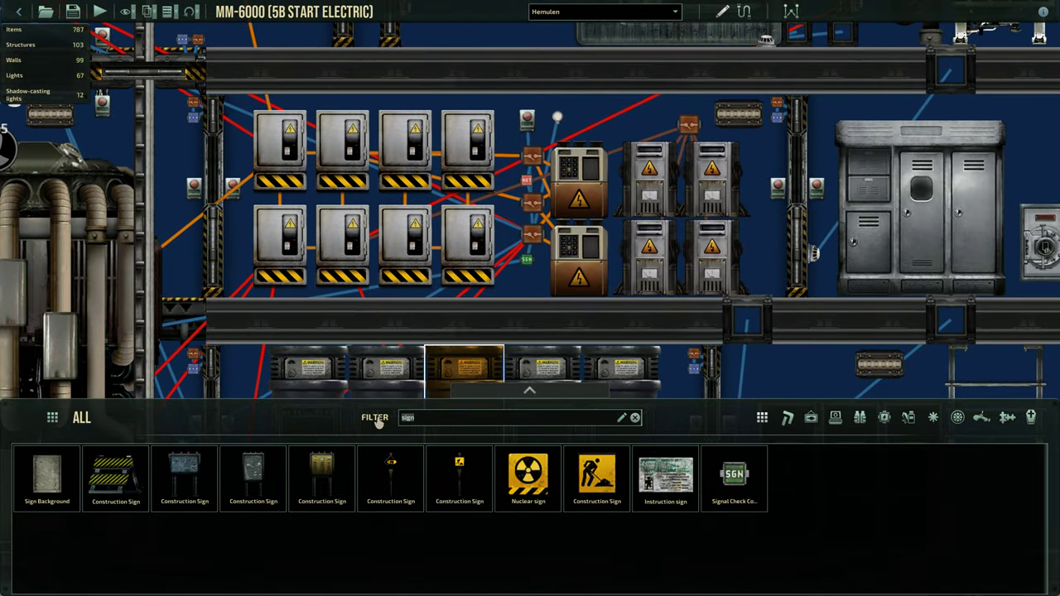
- Filter for 'rela', select the lowest relay beside the batteries and toggle its Is On property
{"action": "left_click", "coordinate": [634, 417]}
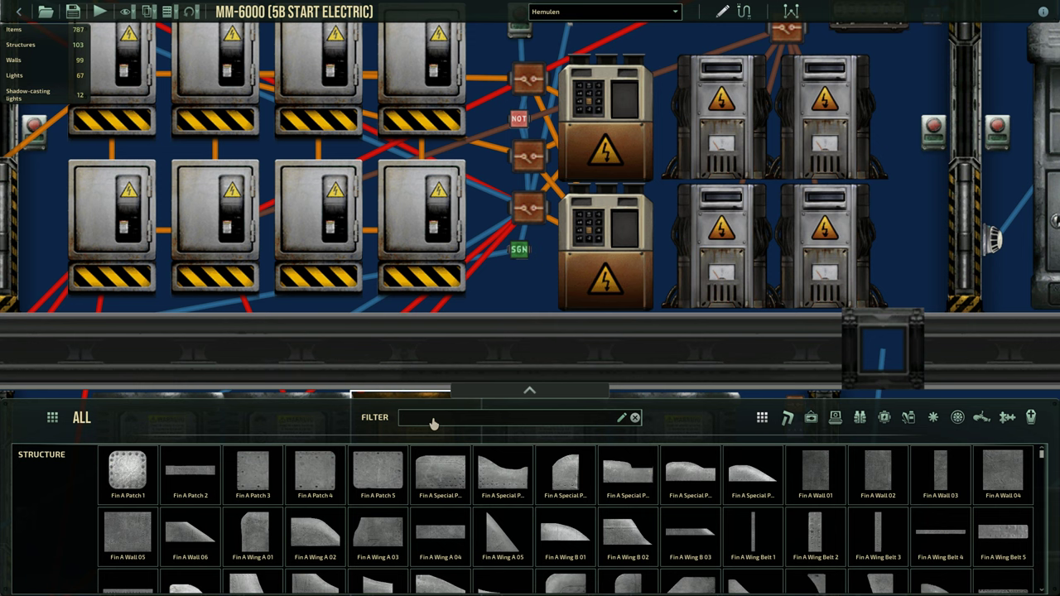
{"action": "type", "text": "sig"}
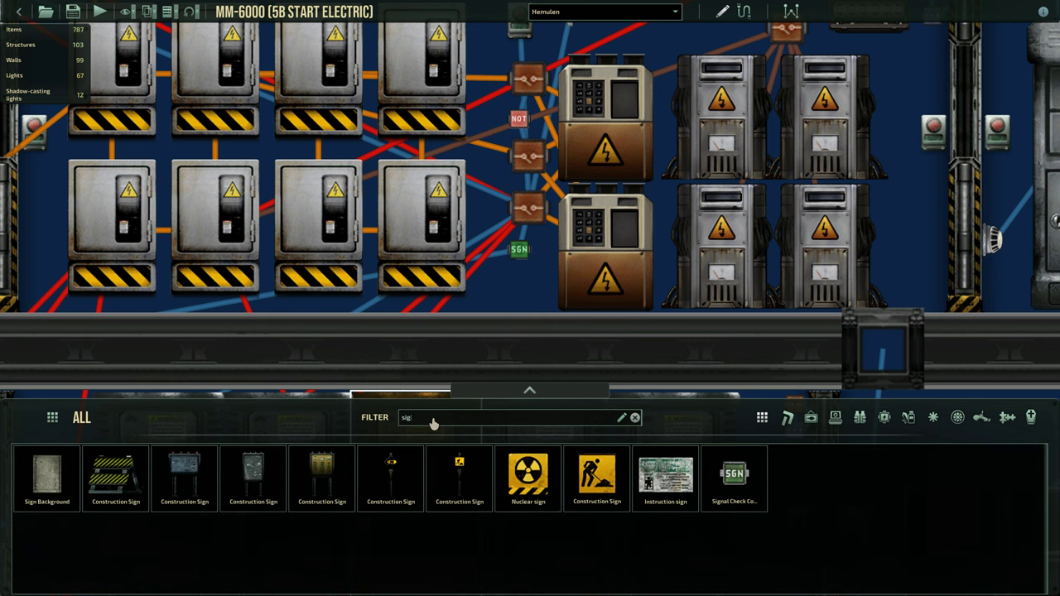
{"action": "type", "text": "rela"}
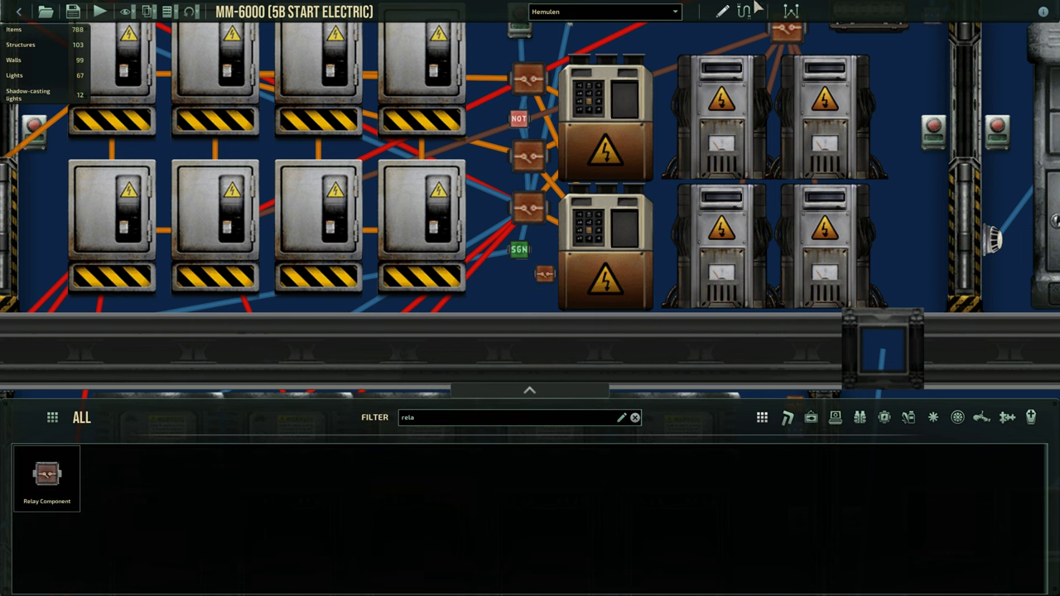
{"action": "left_click", "coordinate": [543, 273]}
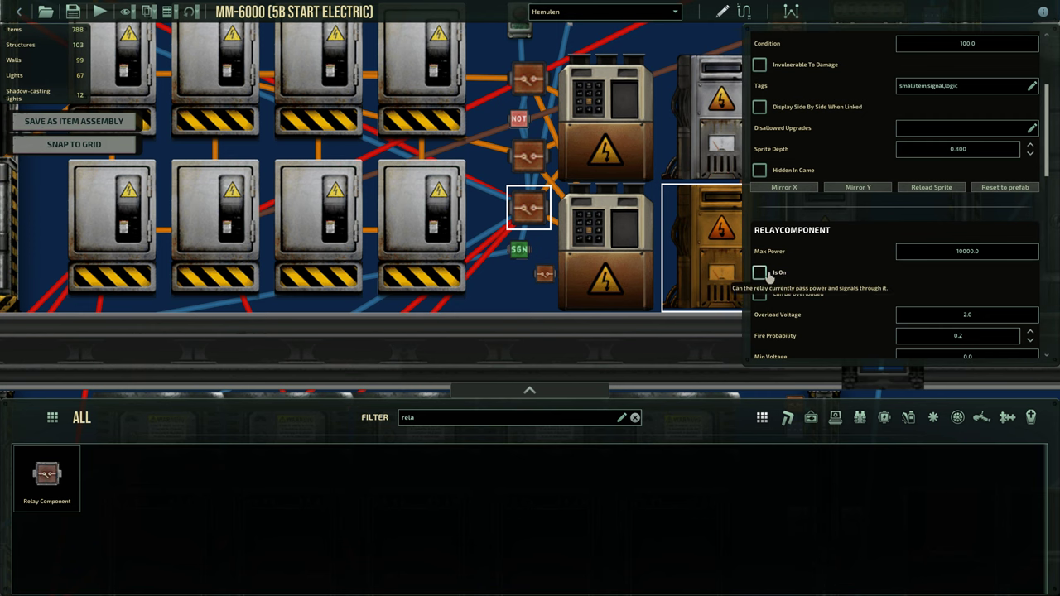
{"action": "left_click", "coordinate": [758, 272]}
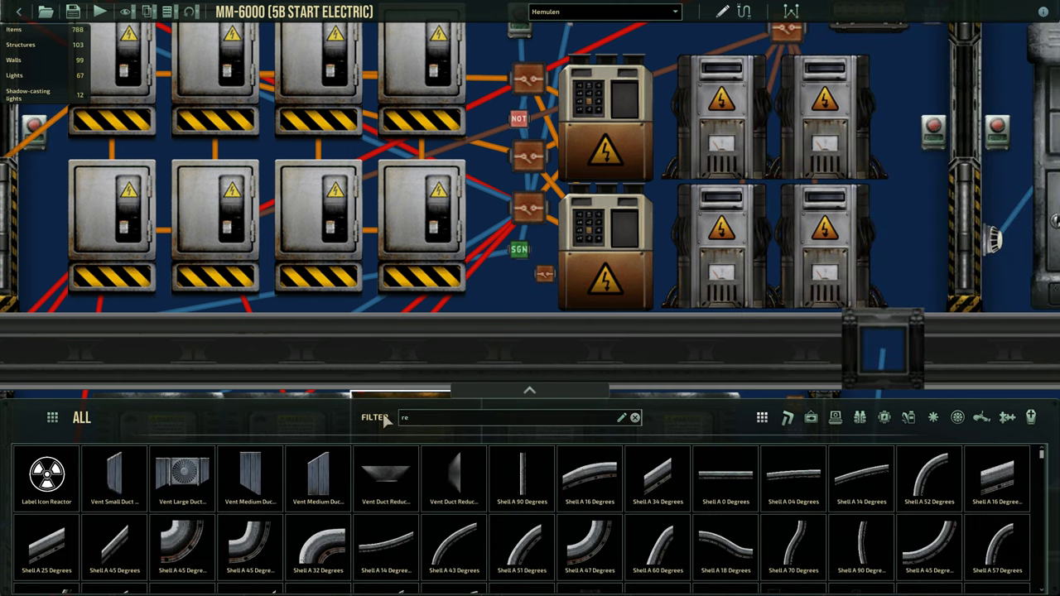
- Filter the parts catalog for 'not' and select the lower relay component
{"action": "type", "text": "not"}
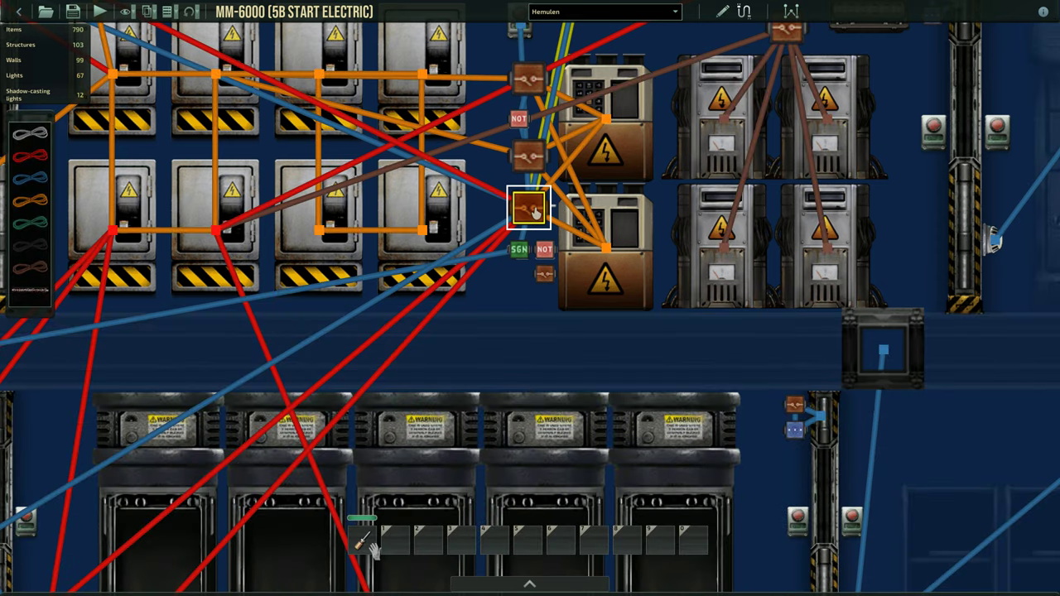
{"action": "left_click", "coordinate": [528, 207]}
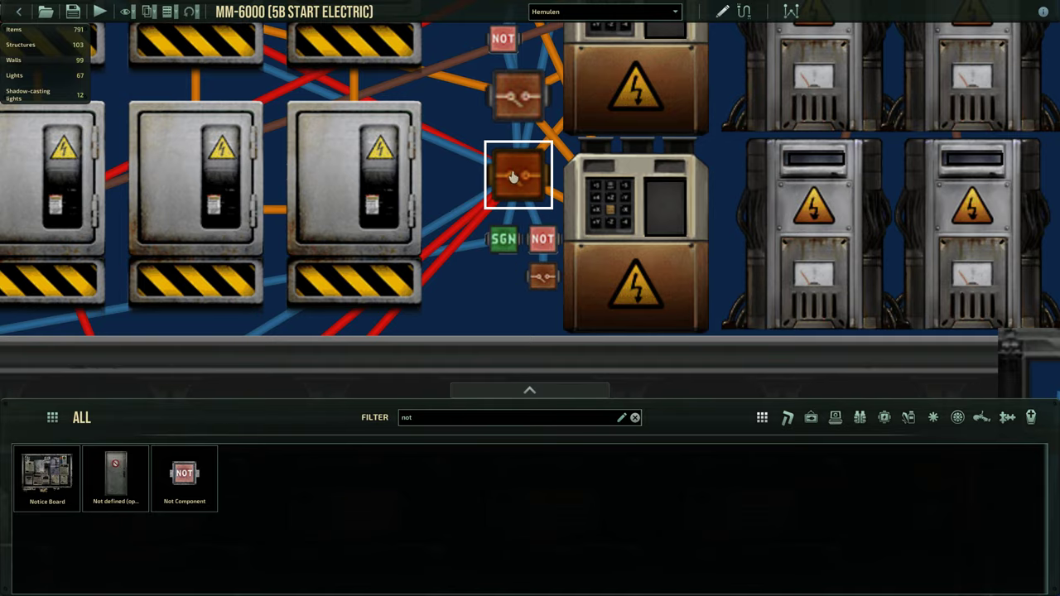
{"action": "mouse_move", "coordinate": [742, 10]}
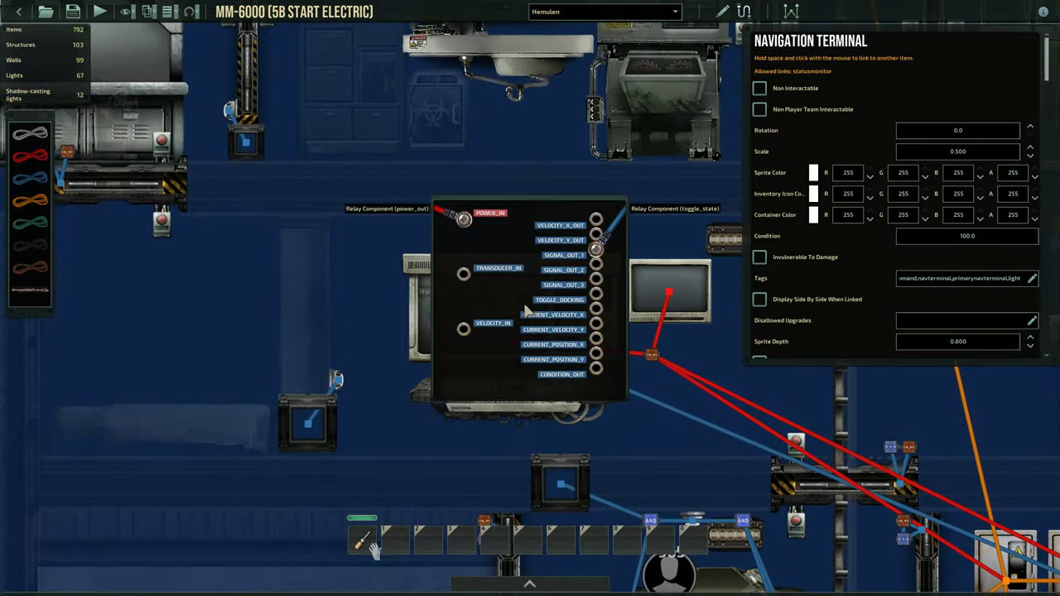
- Close the Navigation Terminal's connection panel to return to the power room view
{"action": "left_click", "coordinate": [596, 248]}
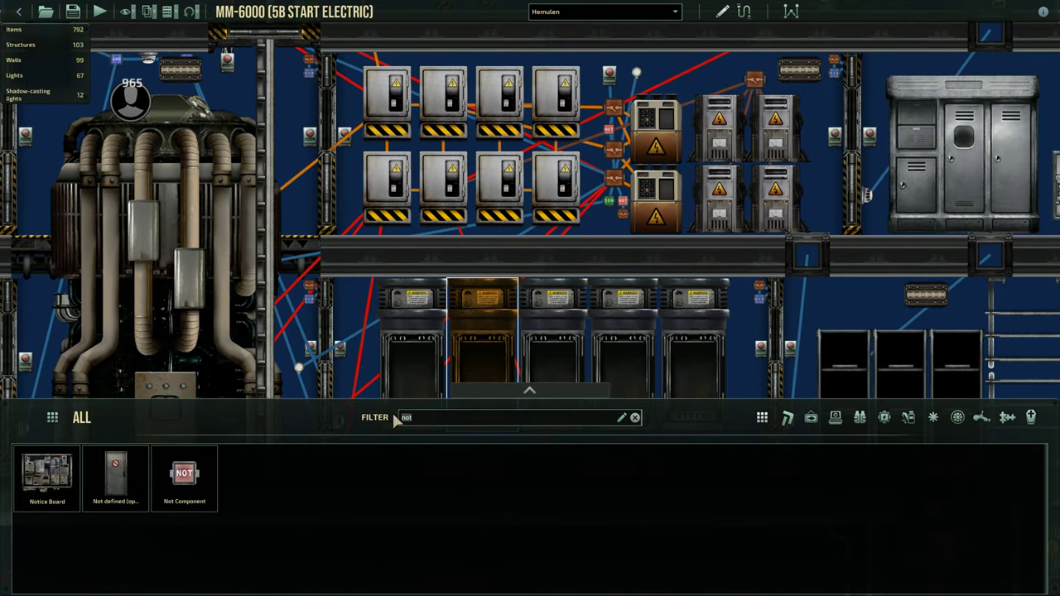
- Filter the parts catalog for 'divi' and then 'mem' to find the divide and memory components
{"action": "type", "text": "divi"}
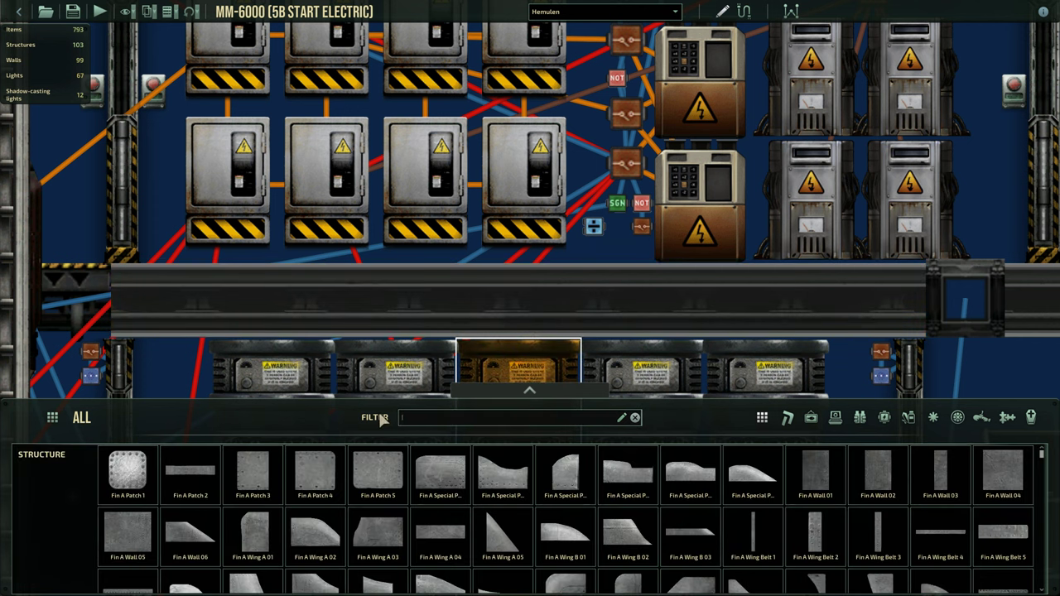
{"action": "type", "text": "mem"}
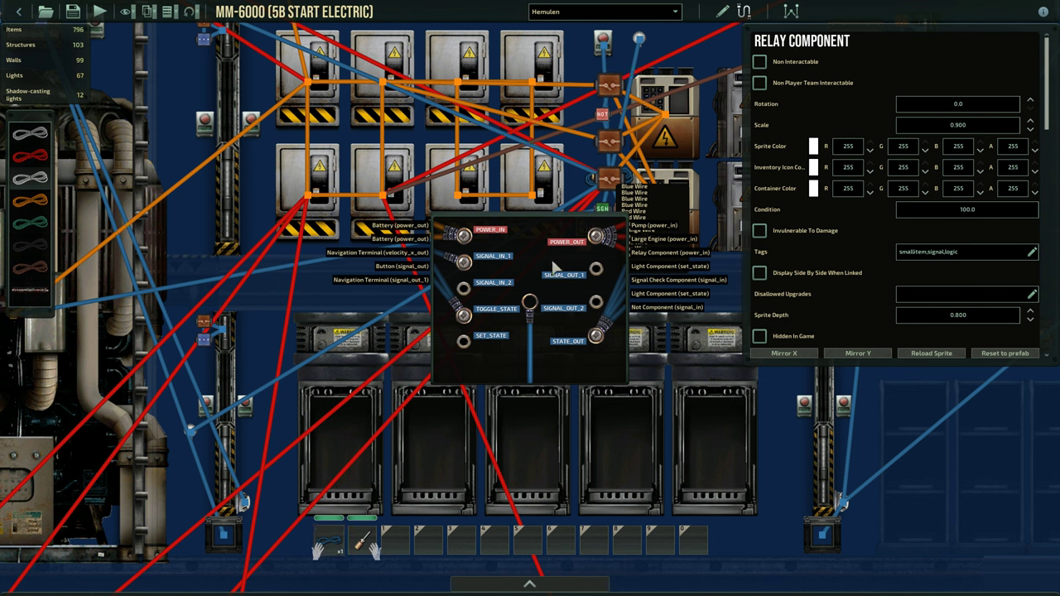
- Close the relay's wiring, place a Memory Component below the divide component and show its settings
{"action": "left_click", "coordinate": [596, 275]}
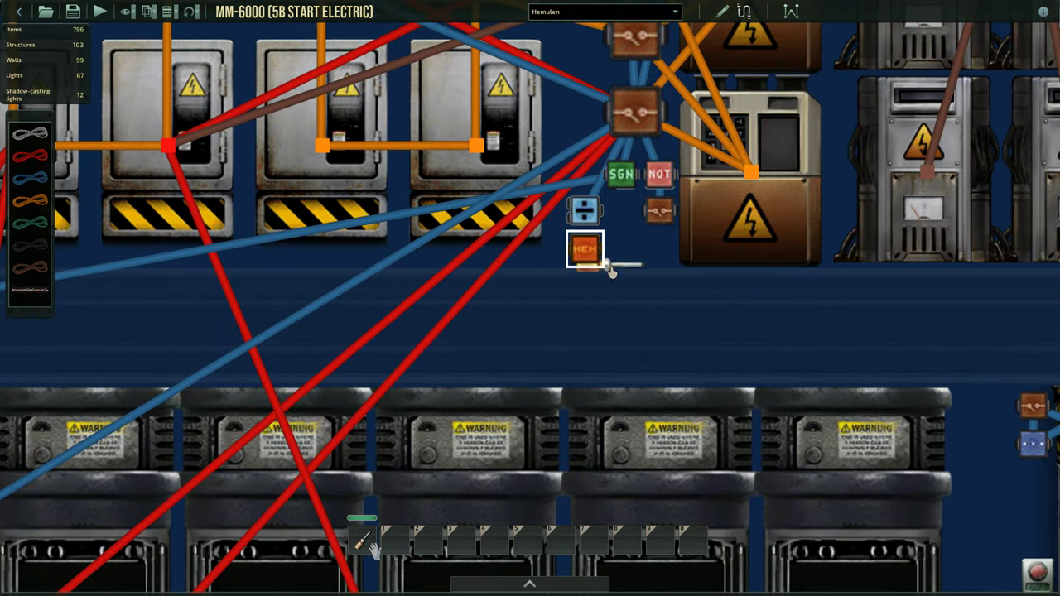
{"action": "left_click", "coordinate": [585, 250]}
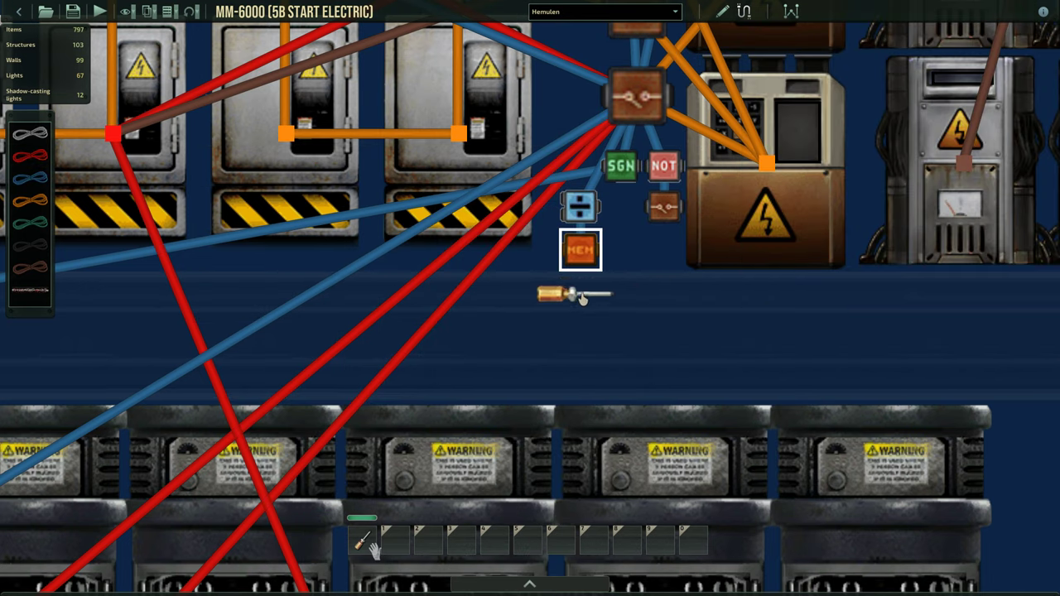
{"action": "left_click", "coordinate": [580, 248]}
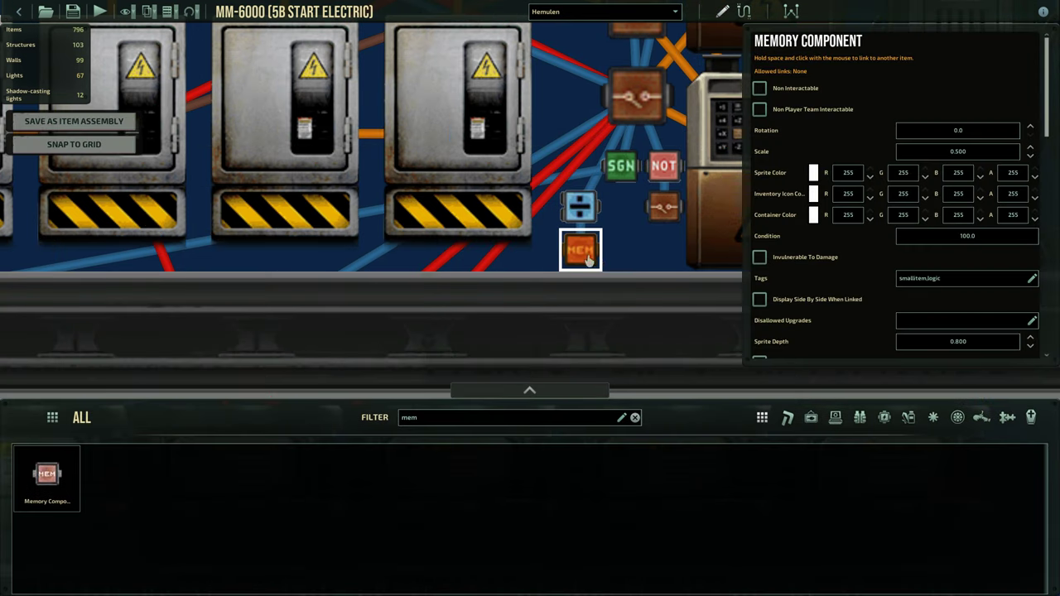
- Zoom in on the lower relay to wire its signal_out to the Divide Component's SIGNAL_IN_1
{"action": "scroll", "scroll_direction": "down", "scroll_amount": 3}
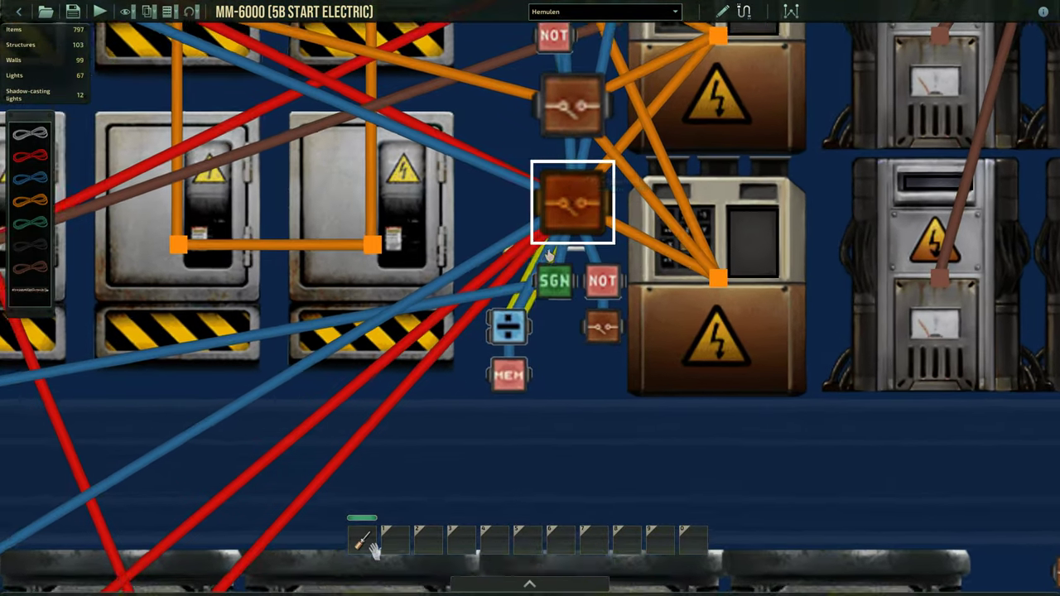
- Select the Divide Component and show its wiring connections for the memory's SIGNAL_IN_2 link
{"action": "left_click", "coordinate": [572, 202]}
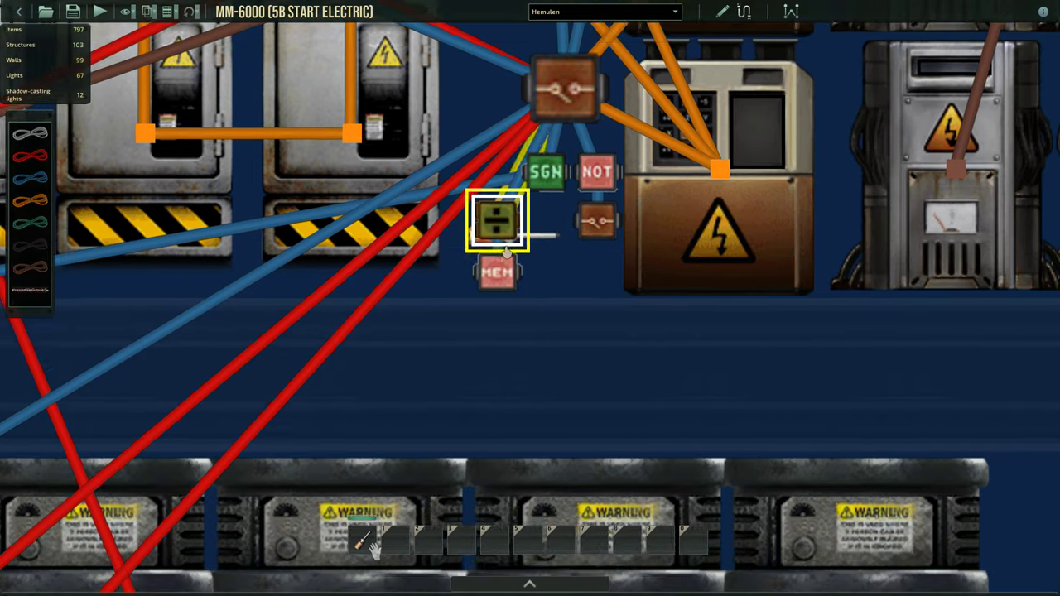
{"action": "left_click", "coordinate": [497, 219]}
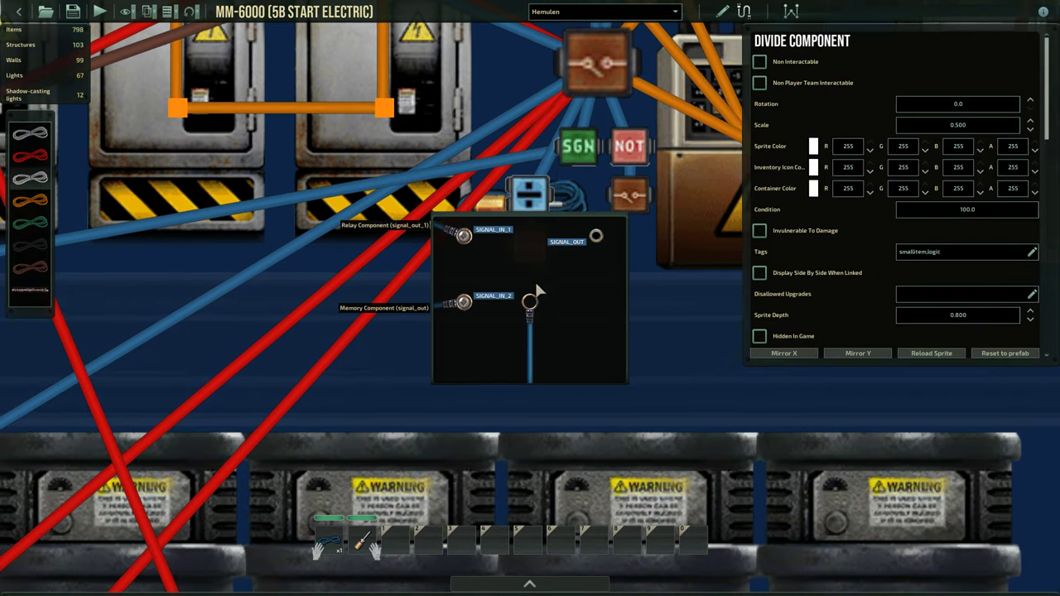